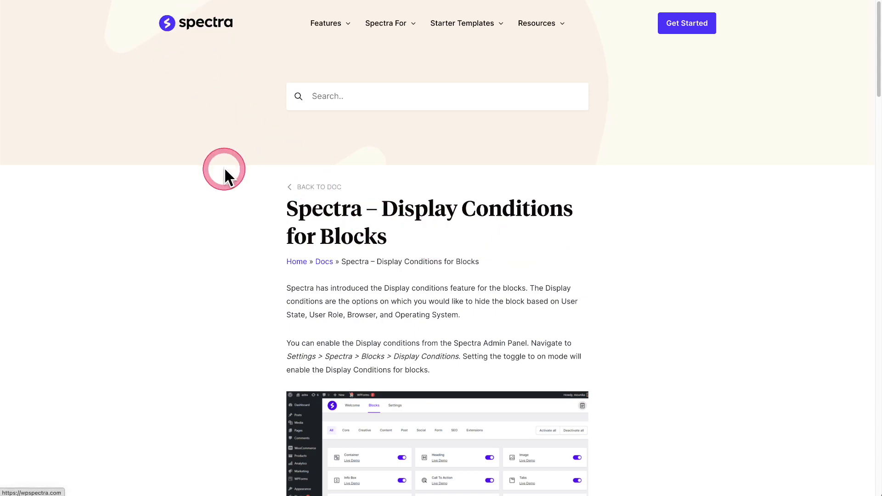
# Scroll through the page, highlighting the Element Conditions heading.
pyautogui.scroll(-3)
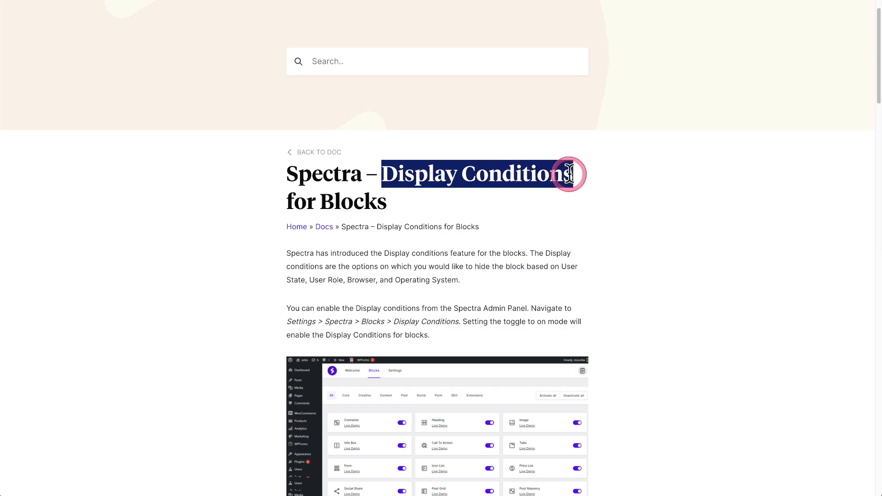
pyautogui.scroll(-3)
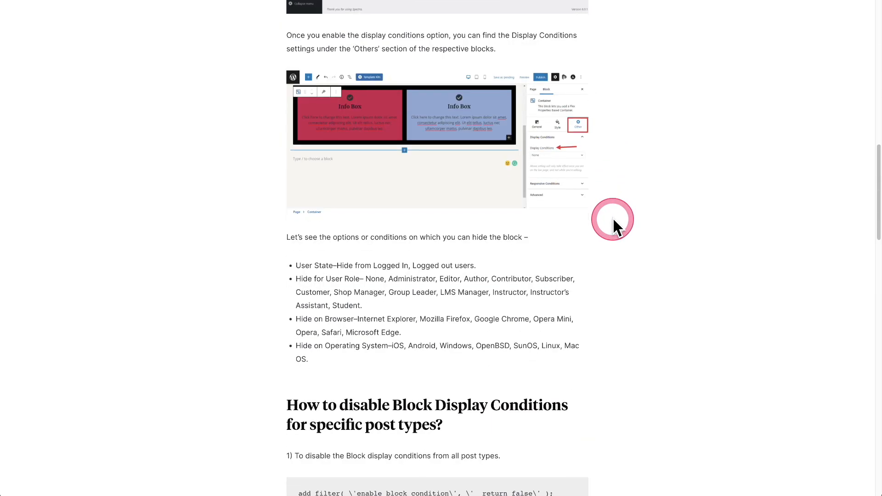
pyautogui.scroll(-3)
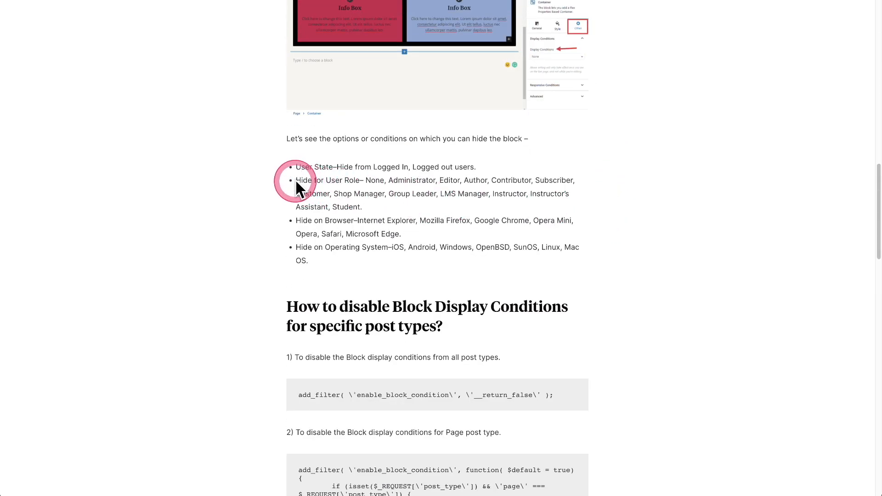
pyautogui.moveTo(295, 180); pyautogui.dragTo(511, 180)
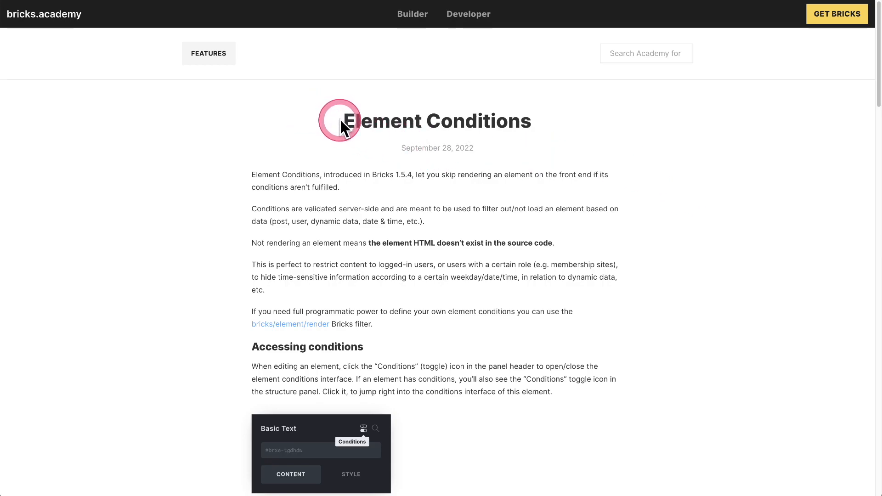
pyautogui.moveTo(344, 120); pyautogui.dragTo(532, 120)
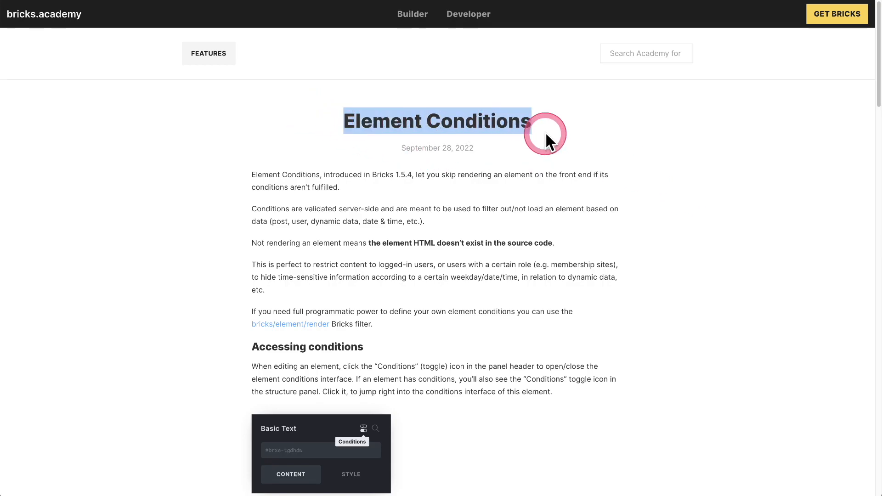
pyautogui.scroll(-3)
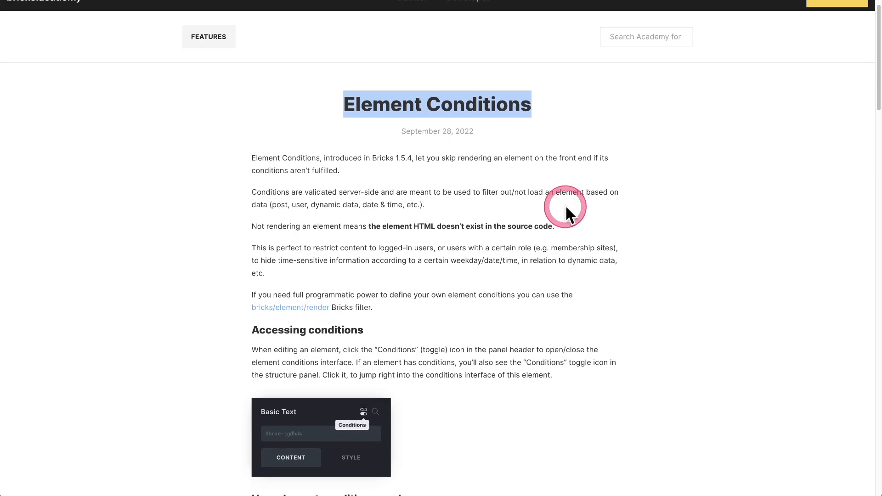
pyautogui.scroll(-3)
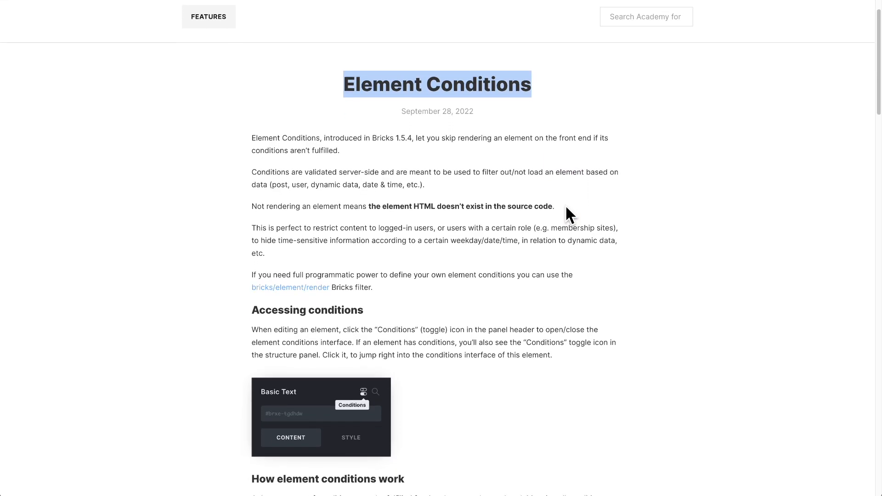
pyautogui.scroll(-3)
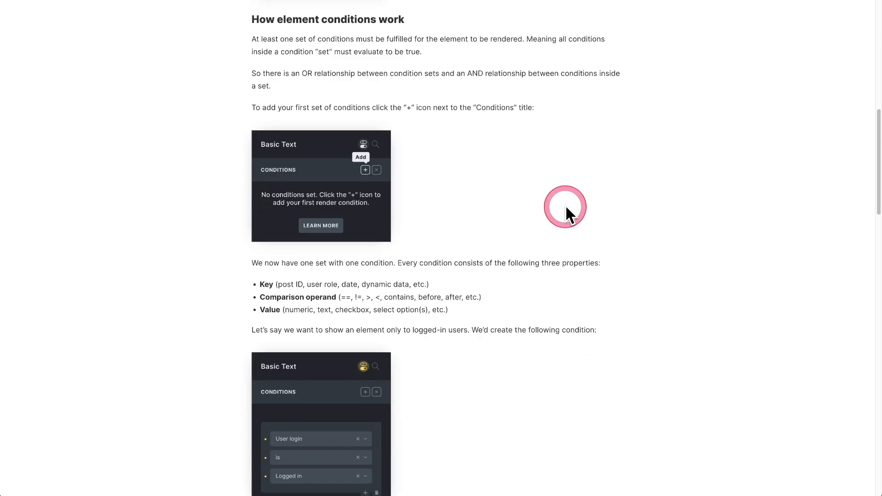
pyautogui.scroll(-3)
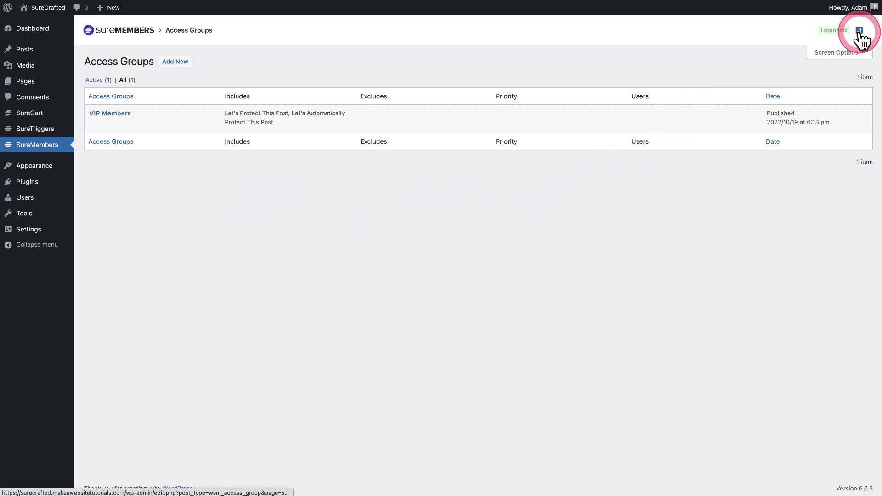
# Create a custom user role named 'VIP Members' under SureMembers settings.
pyautogui.click(859, 31)
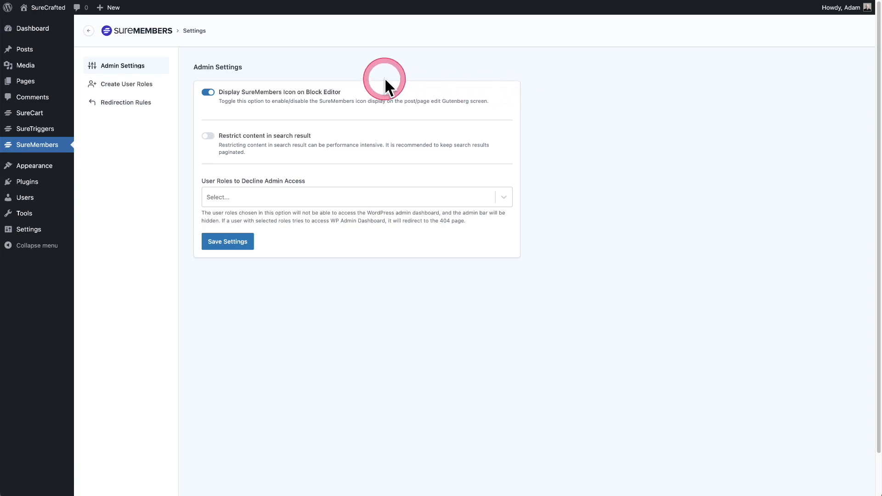
pyautogui.moveTo(126, 84)
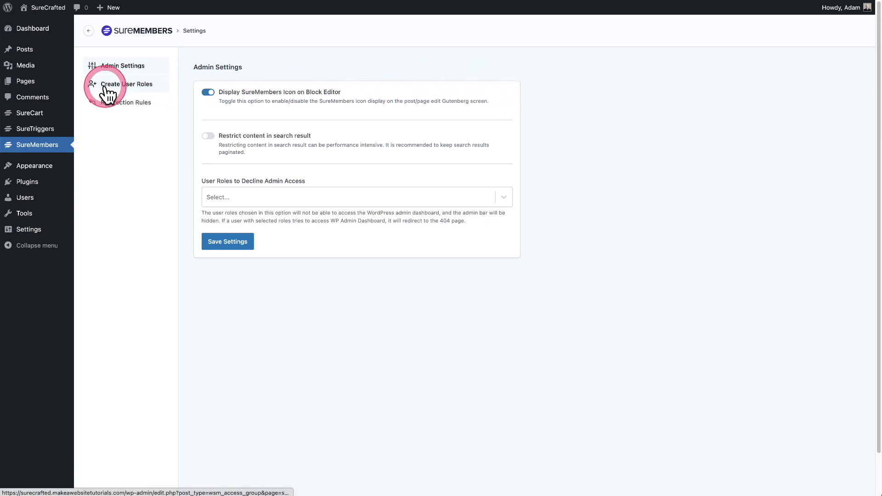
pyautogui.click(128, 83)
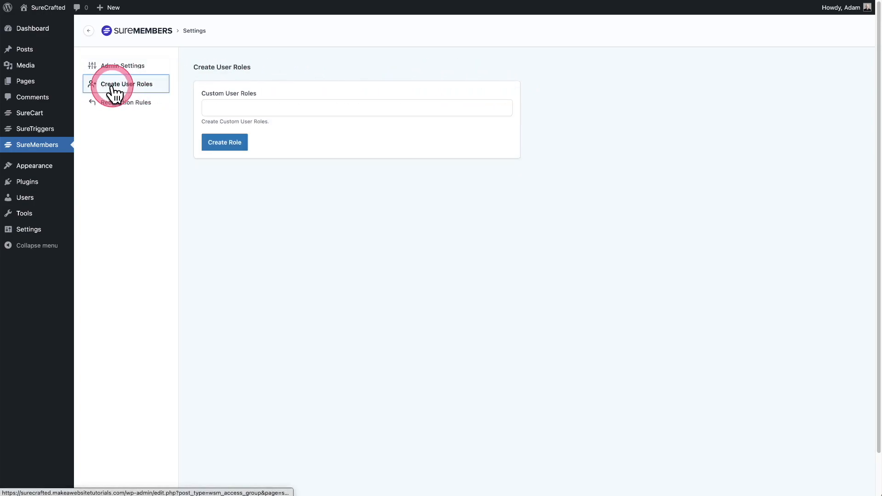
pyautogui.click(356, 107)
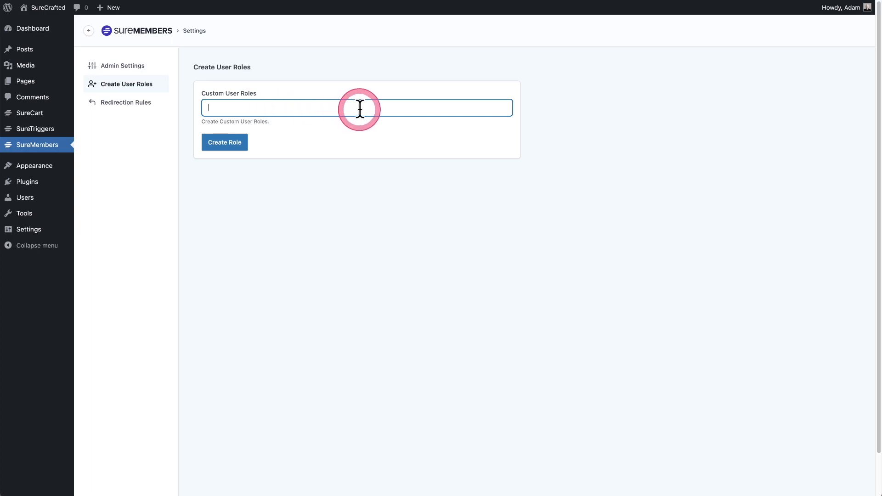
pyautogui.write('VIP Members')
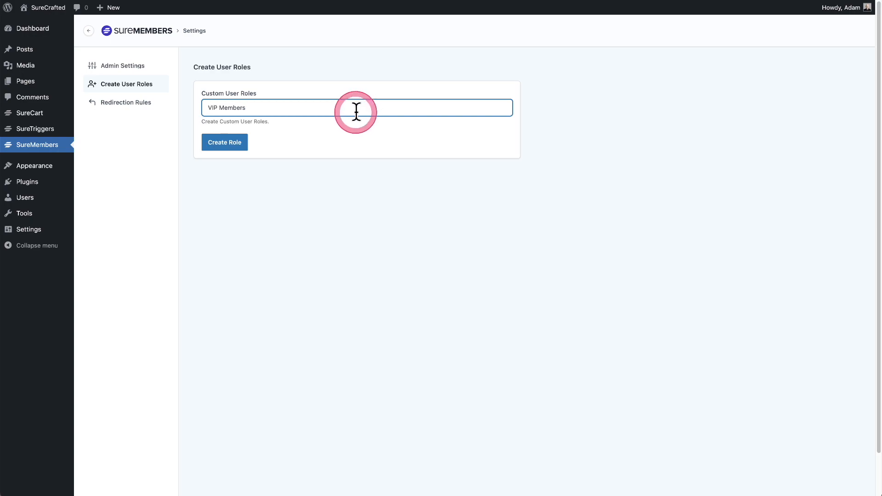
pyautogui.click(224, 142)
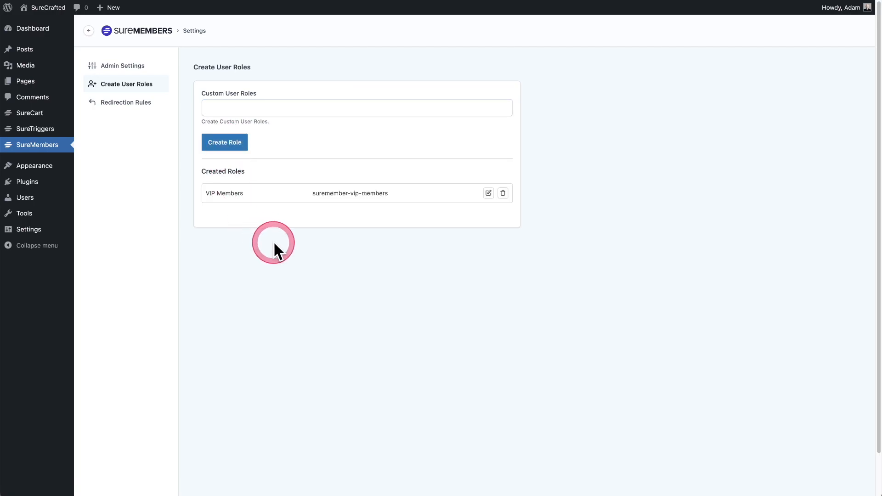
pyautogui.moveTo(291, 265)
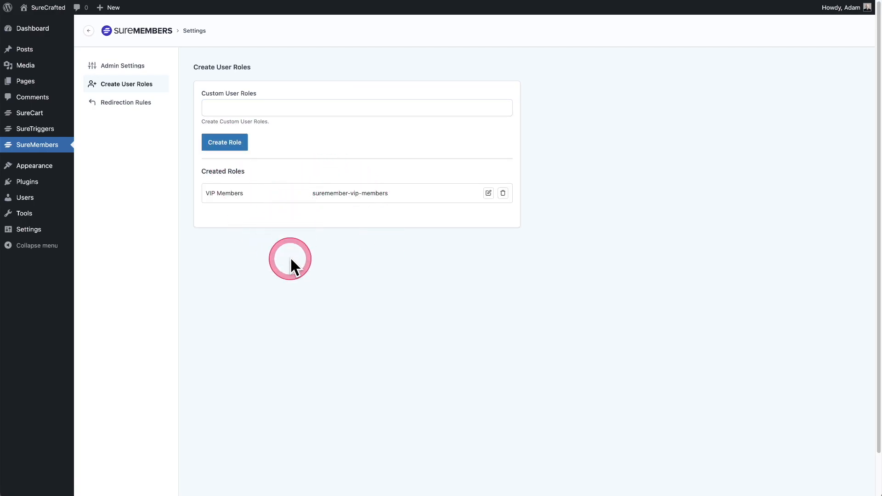
pyautogui.moveTo(286, 318)
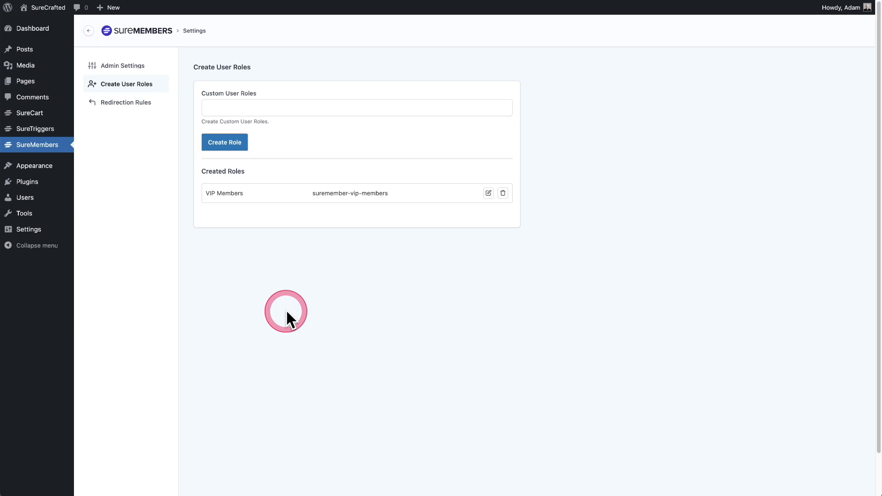
pyautogui.moveTo(349, 221)
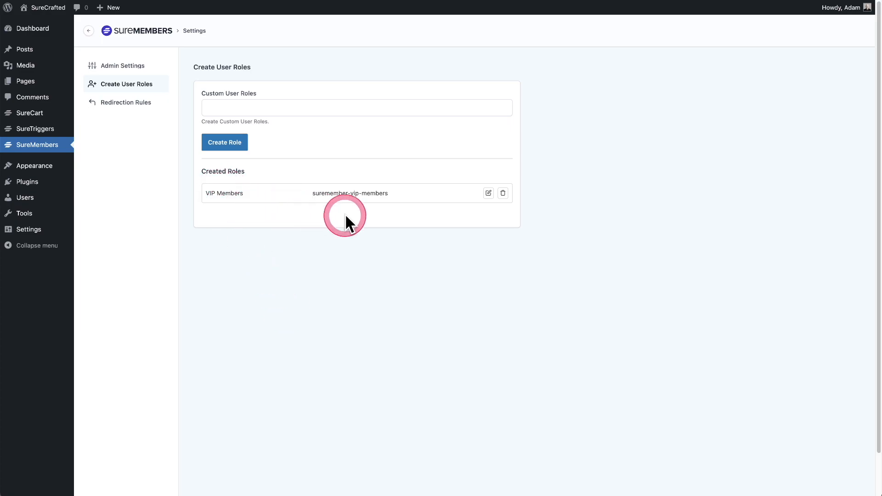
pyautogui.moveTo(401, 215)
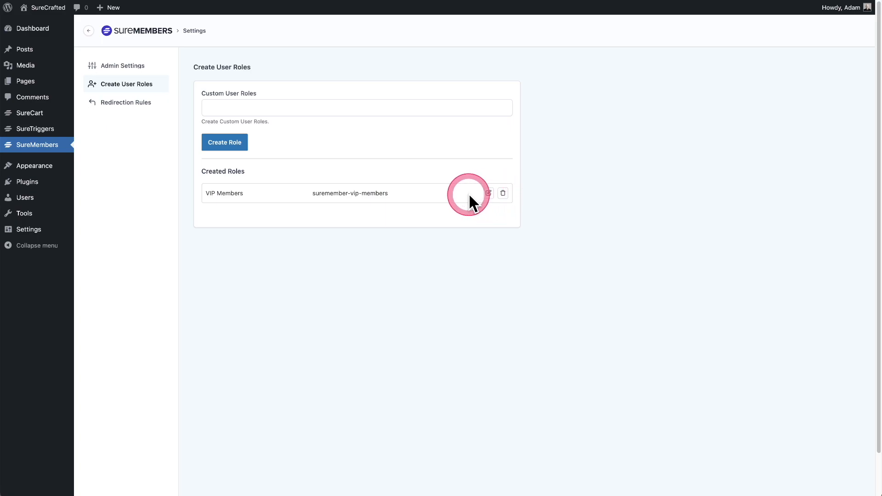
pyautogui.moveTo(433, 204)
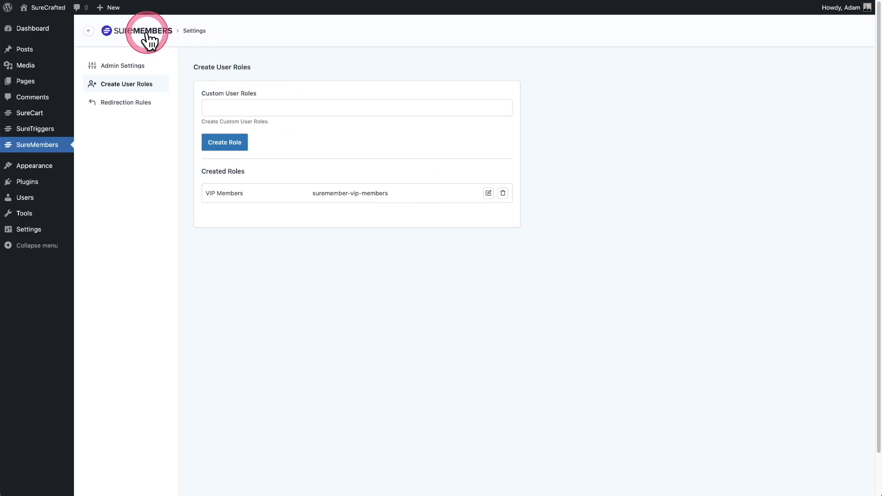
# Set User Role Sync on the VIP Members access group to the VIP Members role.
pyautogui.click(145, 30)
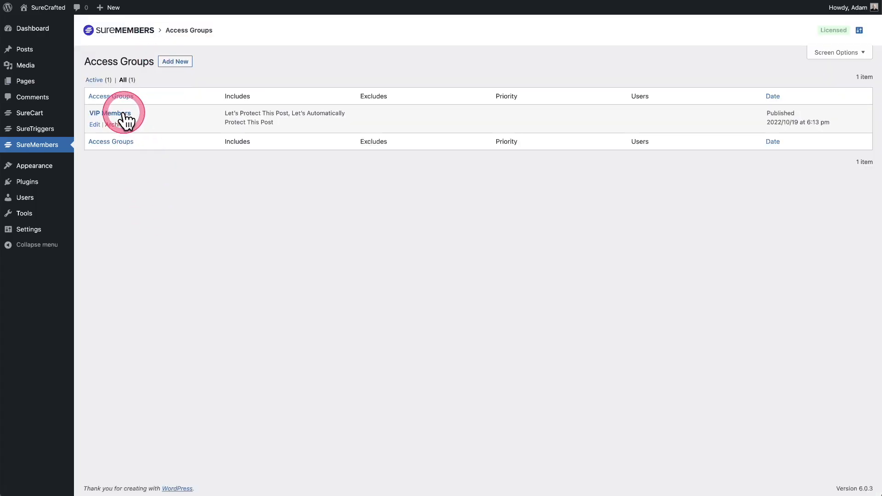
pyautogui.click(110, 113)
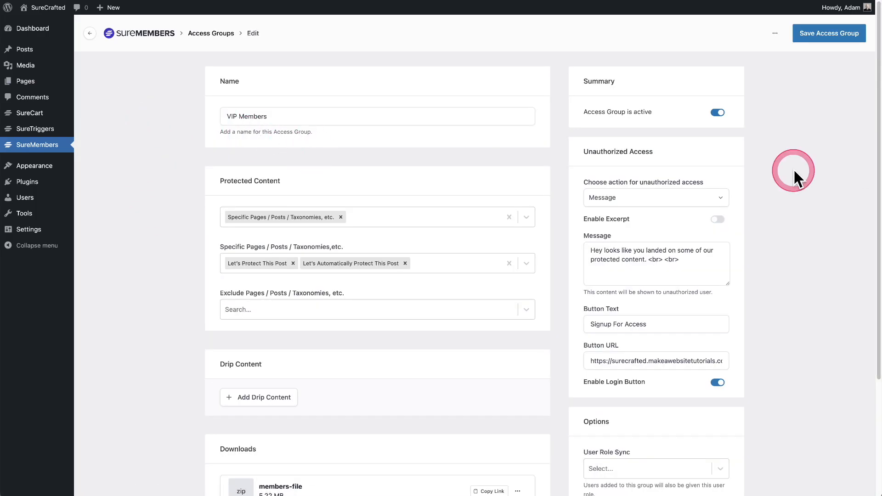
pyautogui.scroll(-3)
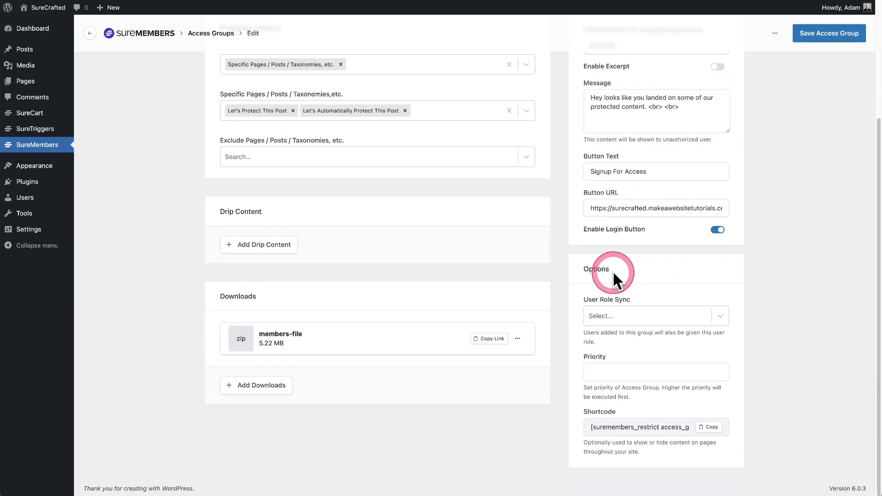
pyautogui.moveTo(594, 312)
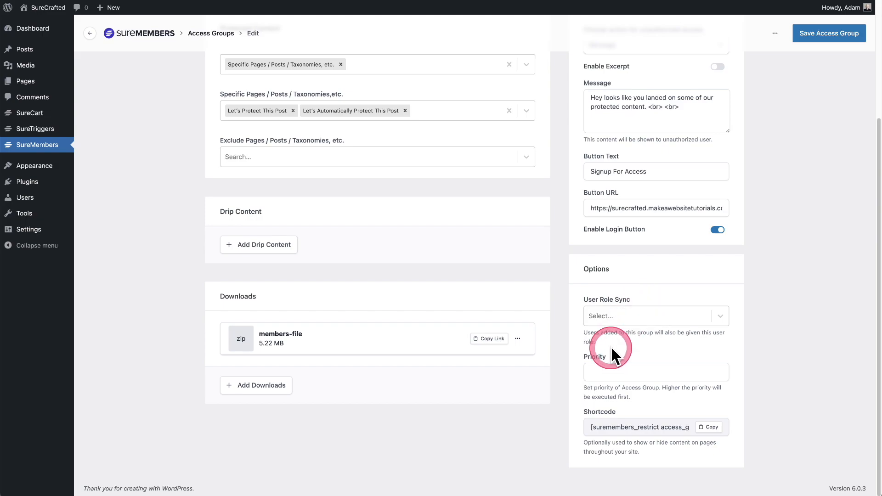
pyautogui.moveTo(782, 377)
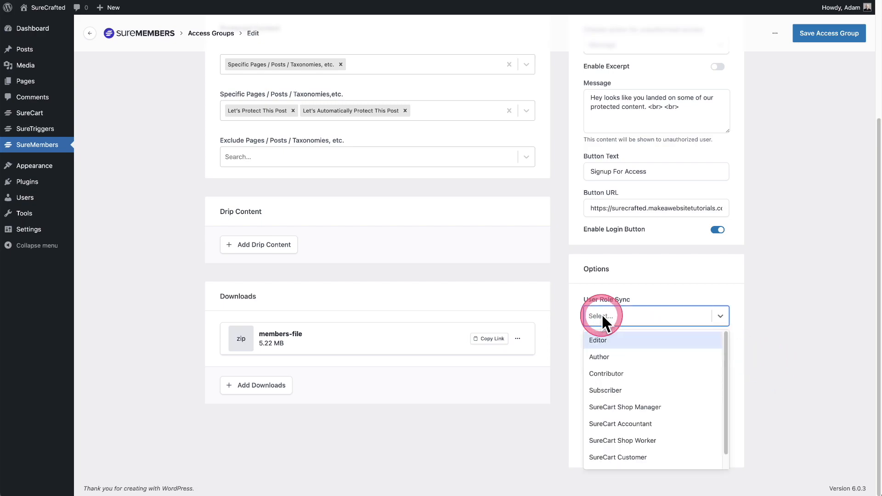
pyautogui.write('vip')
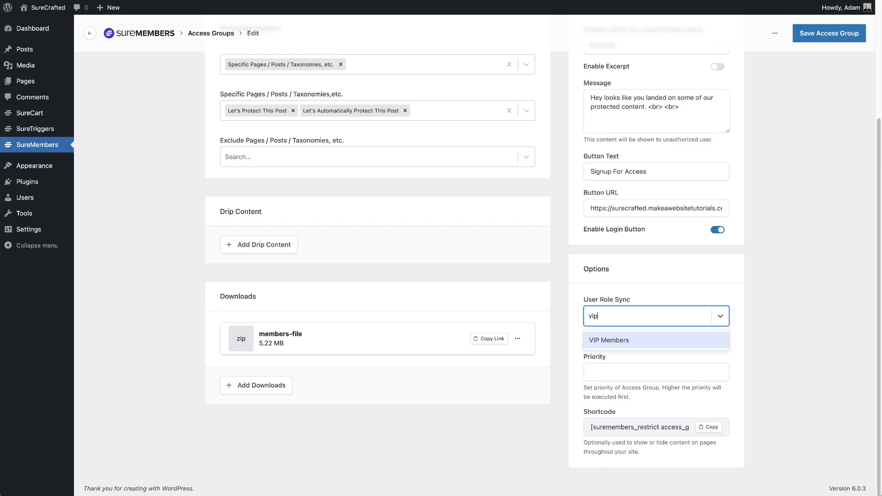
pyautogui.click(609, 340)
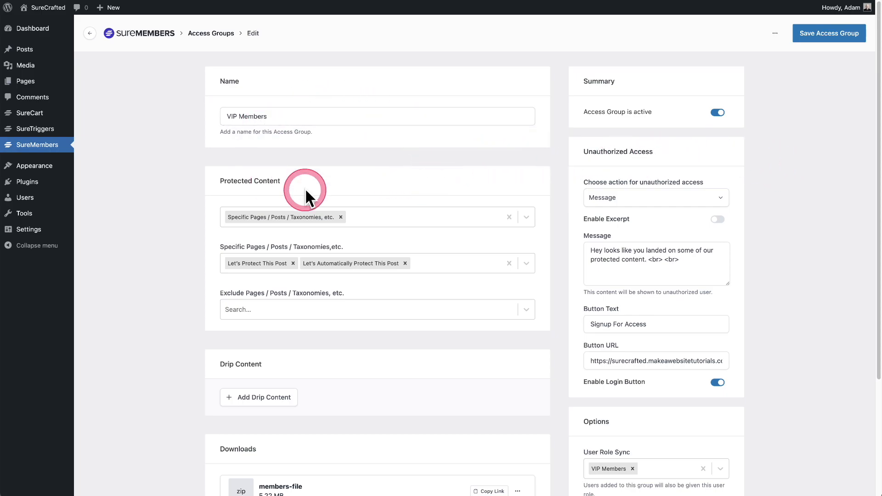
pyautogui.scroll(-3)
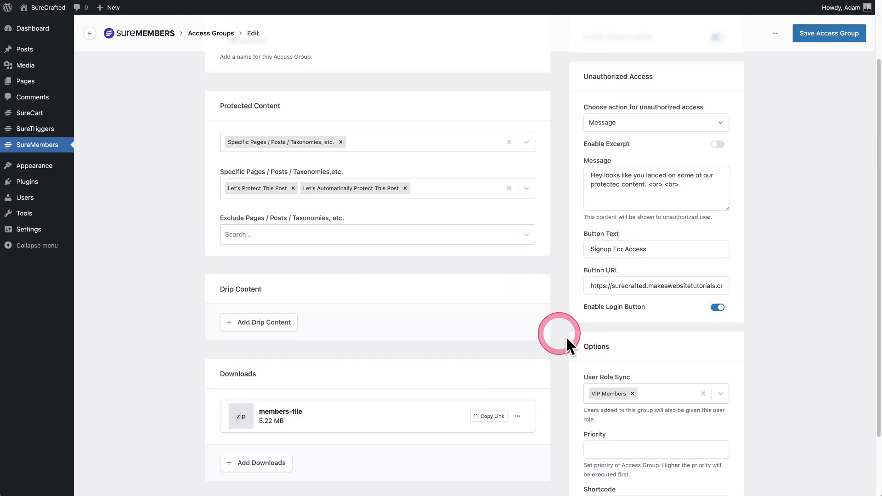
pyautogui.scroll(-3)
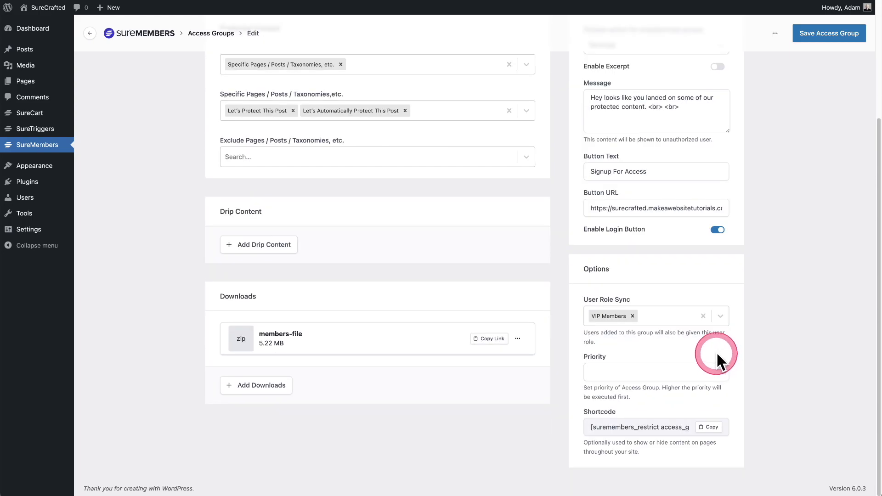
pyautogui.moveTo(674, 350)
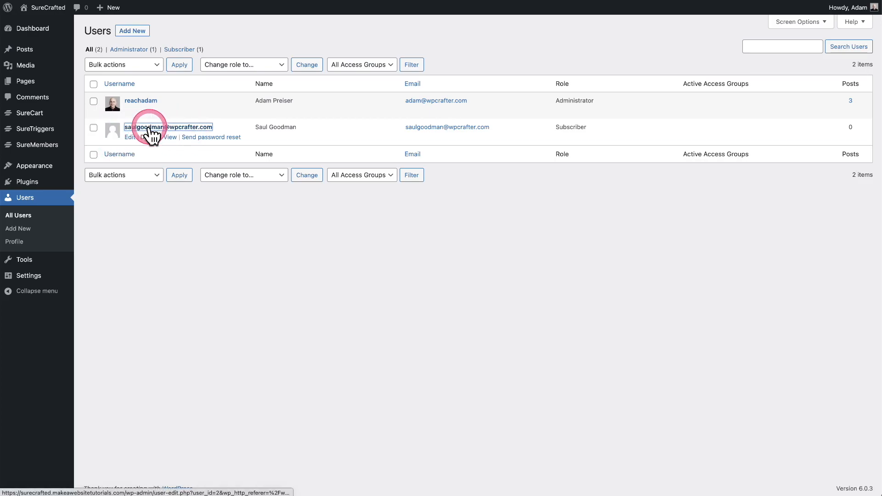
# Grant the subscriber user Active access to the VIP Members access group.
pyautogui.click(141, 127)
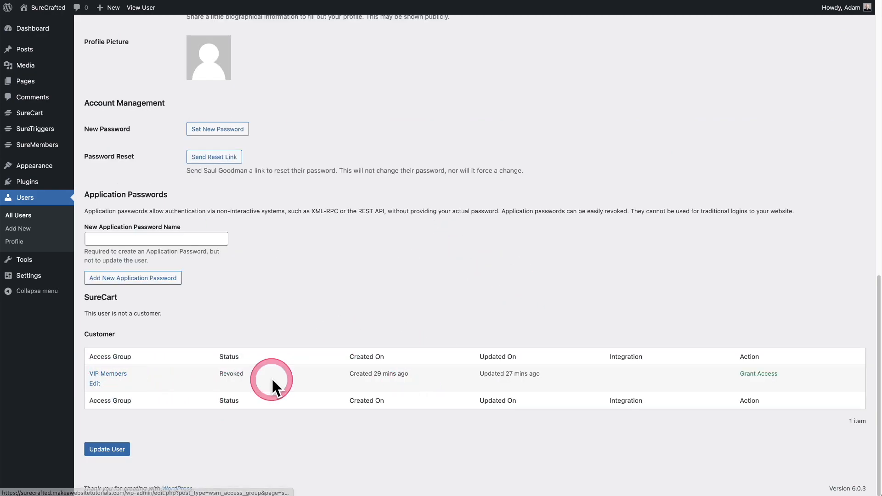
pyautogui.click(758, 373)
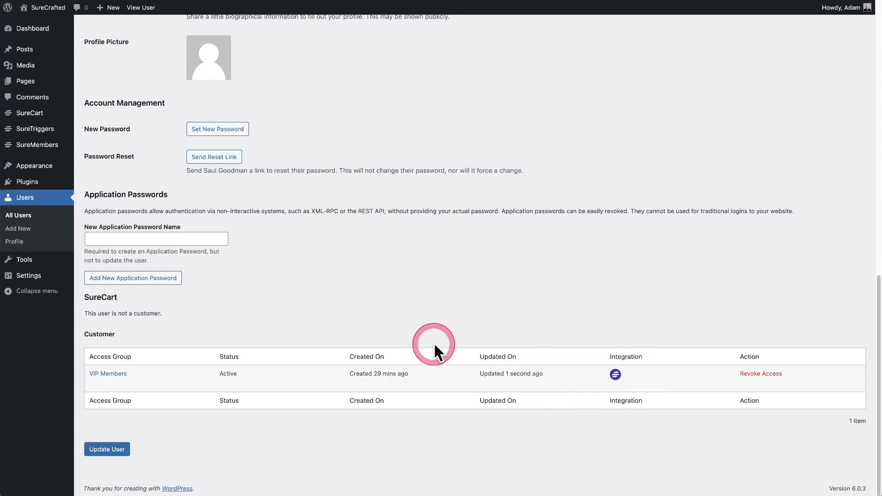
pyautogui.moveTo(308, 342)
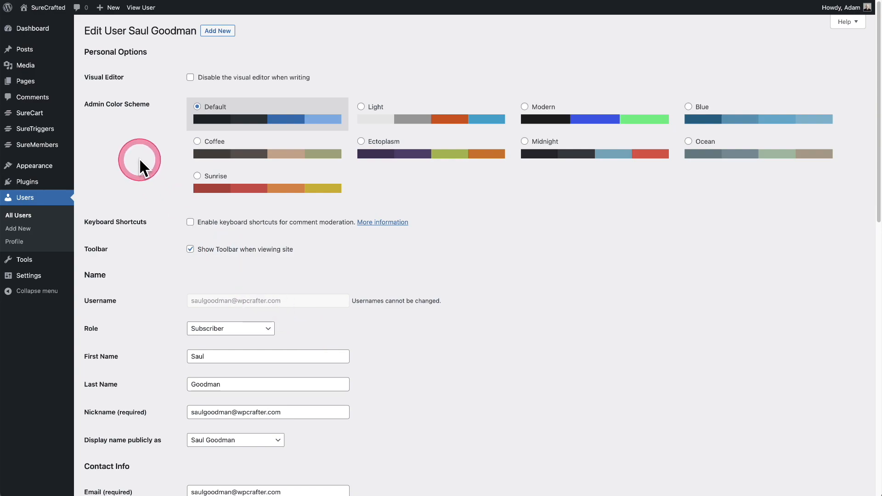
pyautogui.moveTo(84, 97)
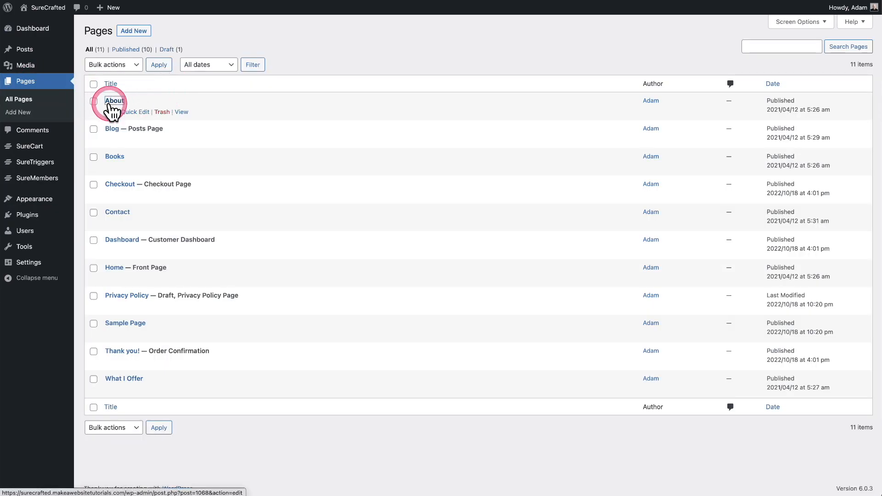
# Insert a three-column Spectra Container below the testimonials on the About page.
pyautogui.click(115, 100)
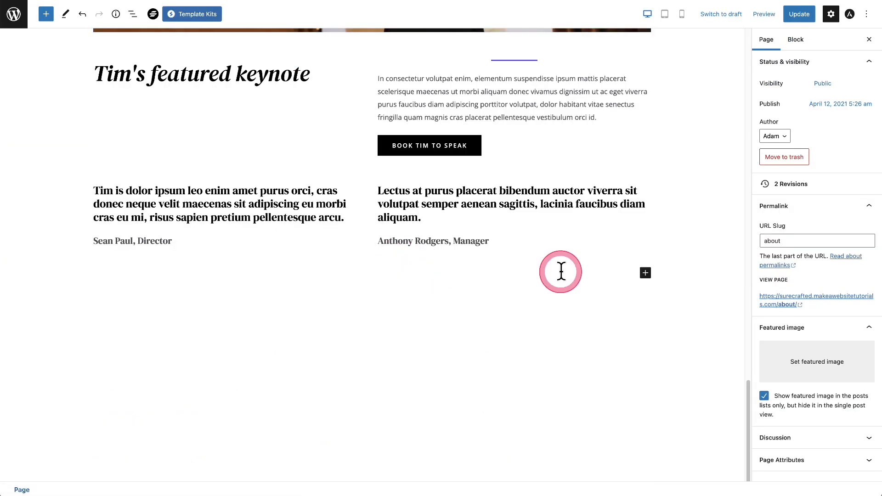
pyautogui.click(645, 273)
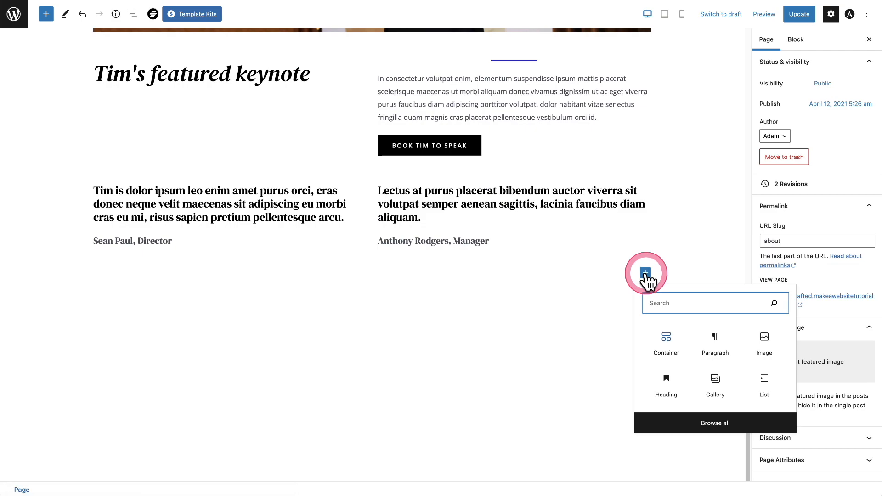
pyautogui.click(666, 340)
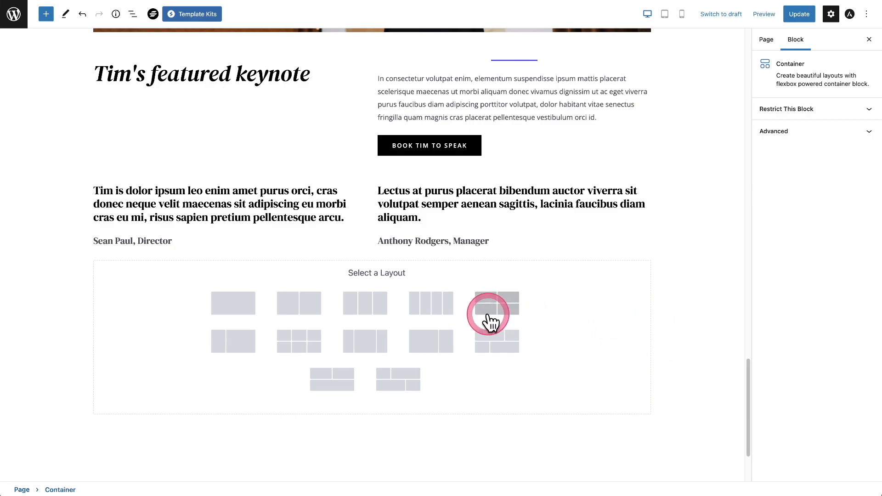
pyautogui.click(496, 303)
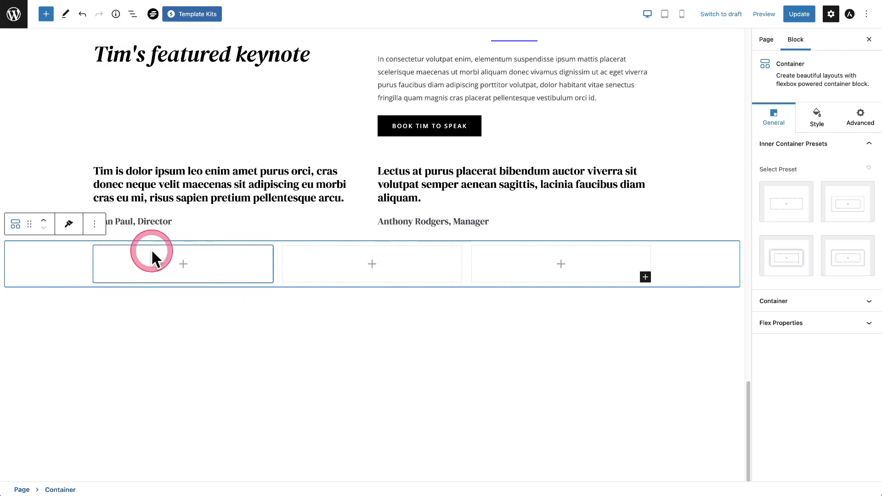
pyautogui.moveTo(81, 267)
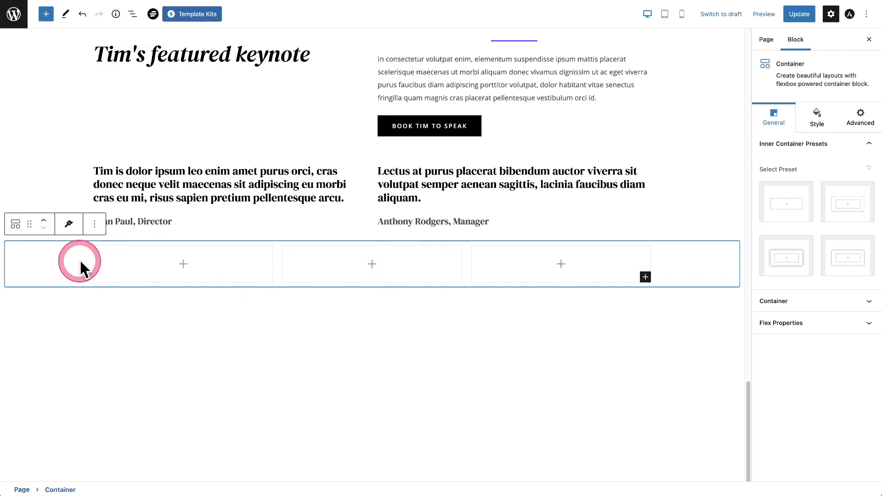
pyautogui.moveTo(705, 265)
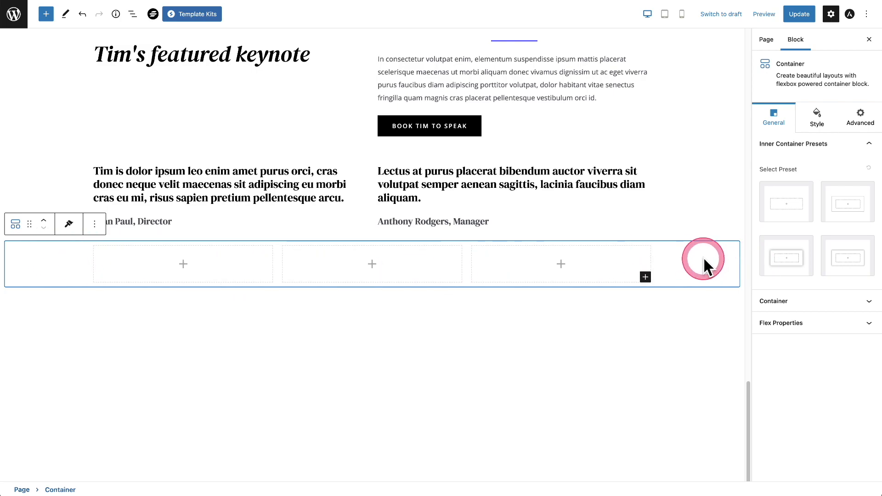
# Set the container's display condition to User Role, hiding it for VIP Members.
pyautogui.click(860, 116)
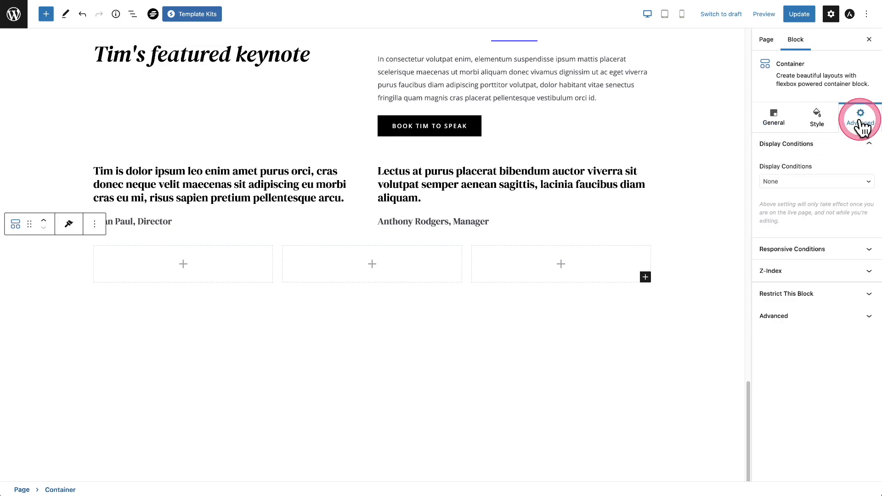
pyautogui.click(815, 181)
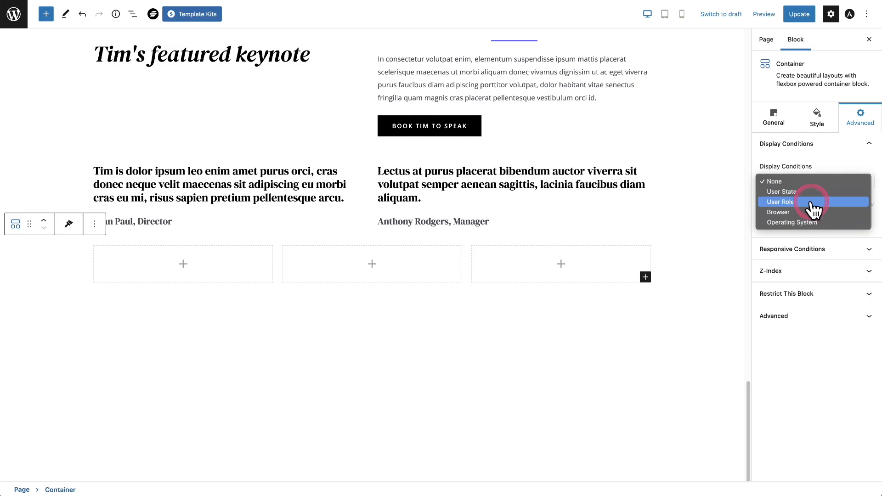
pyautogui.click(782, 202)
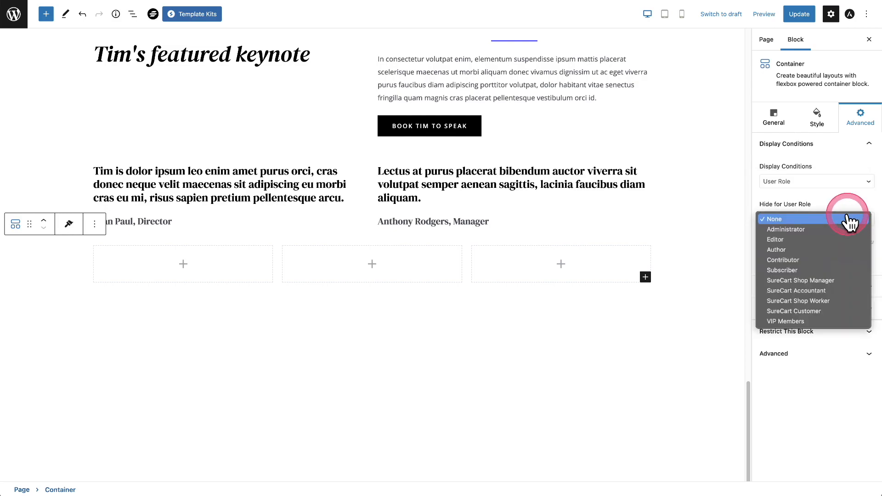
pyautogui.click(786, 320)
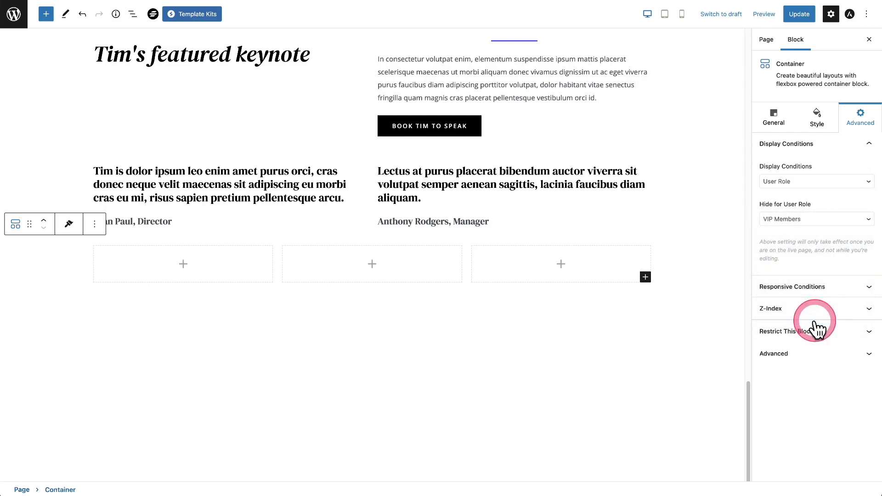